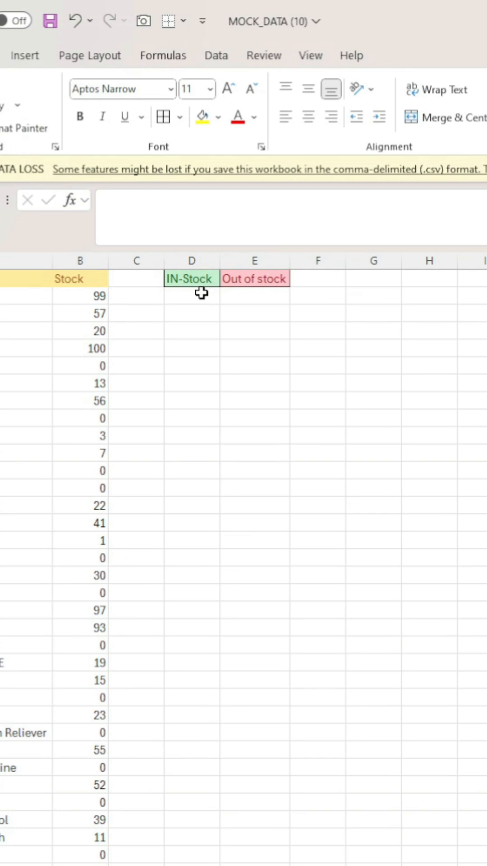
# - Enter =FILTER(A2:A34,B2:B34>0) in D2 to list in-stock item names
pyautogui.write('=')
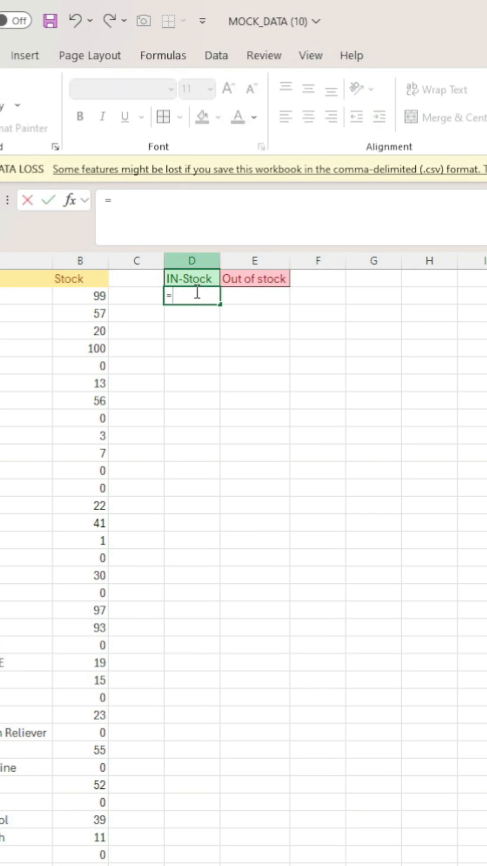
pyautogui.write('Fil')
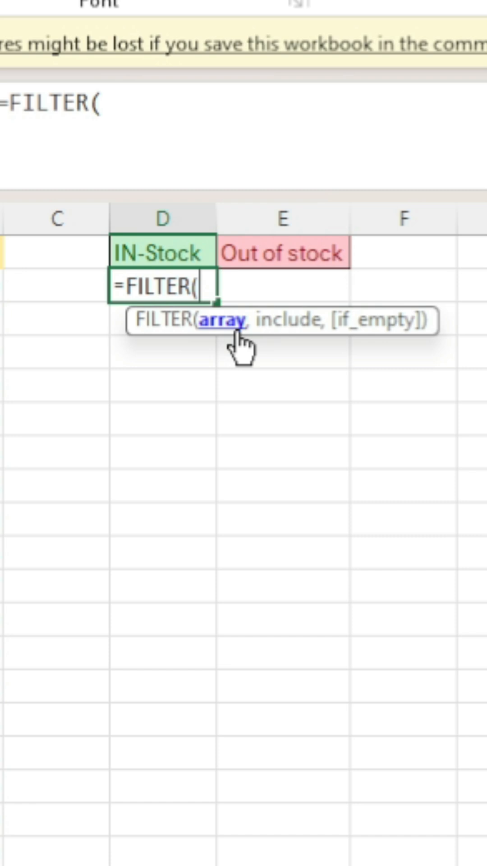
pyautogui.hscroll(-3)
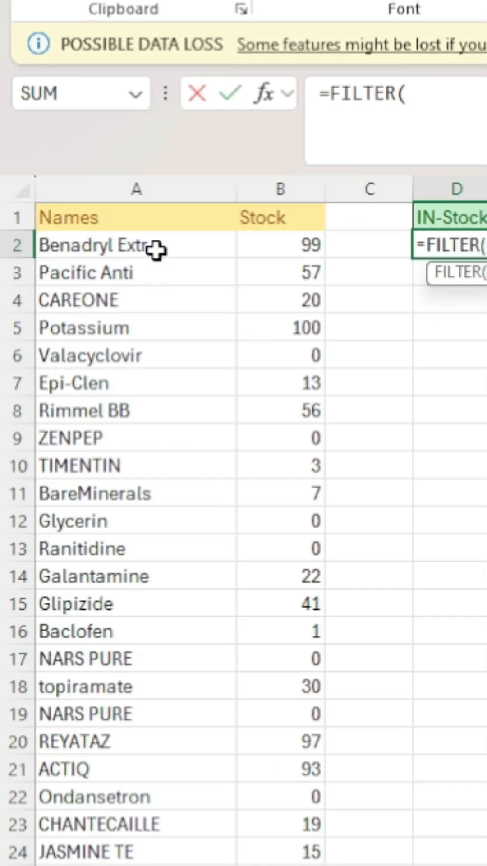
pyautogui.write('A2:A34')
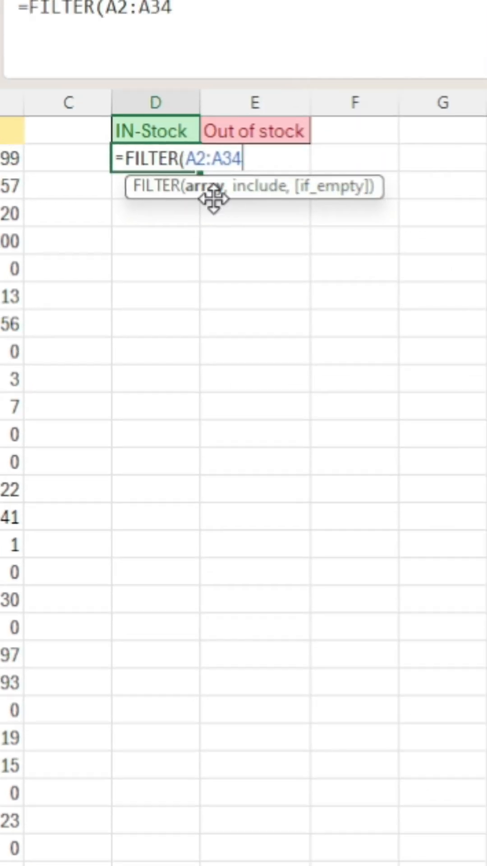
pyautogui.moveTo(219, 352)
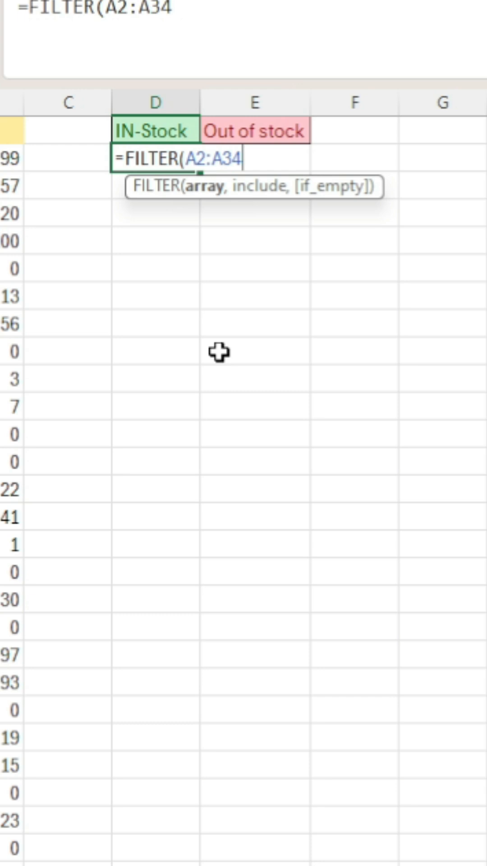
pyautogui.write(',B2:B34')
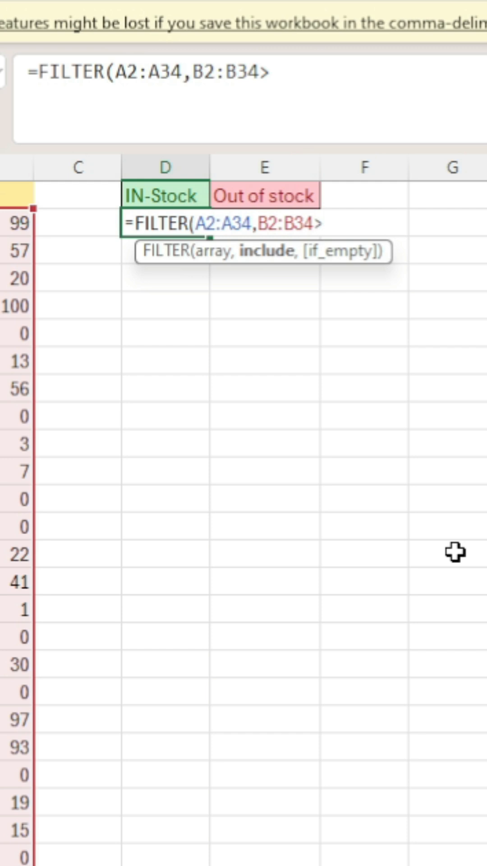
pyautogui.write('>0)')
pyautogui.click(265, 223)
pyautogui.write('=')
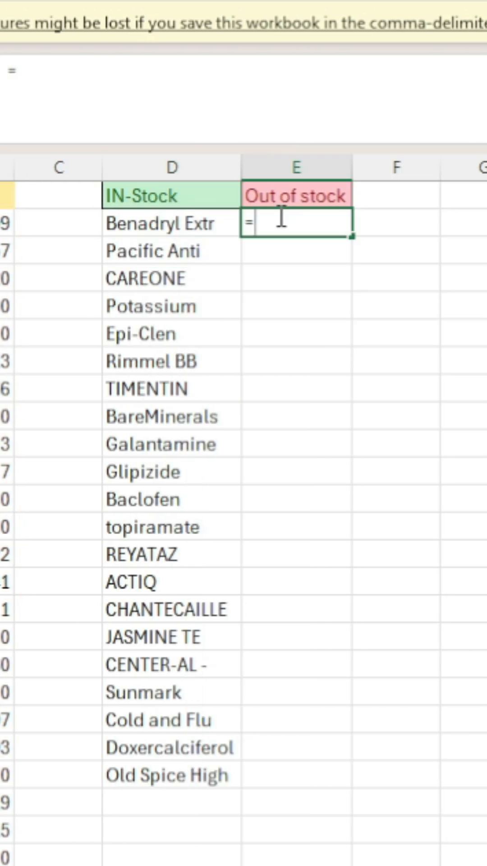
# - Enter =FILTER(A2:A34,B2:B34<=0) in E2 to list zero-stock item names
pyautogui.write('Fil')
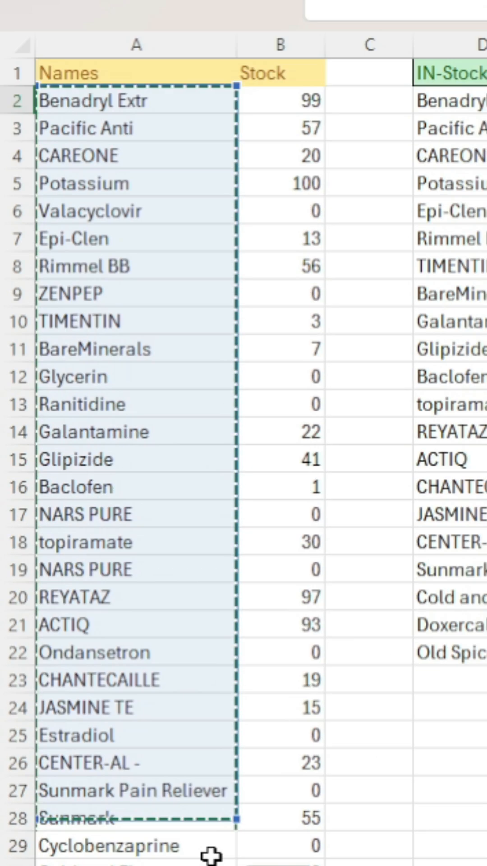
pyautogui.write('=FILTER(A2:A34')
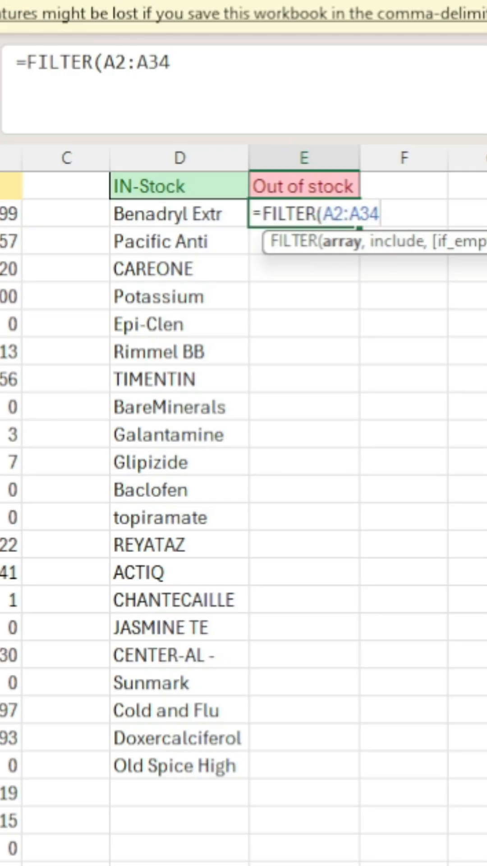
pyautogui.write(',B2:B34<')
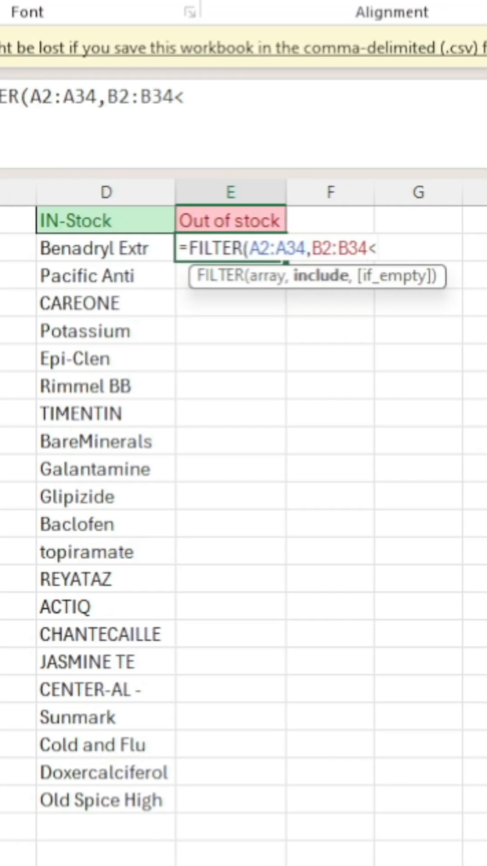
pyautogui.write('=')
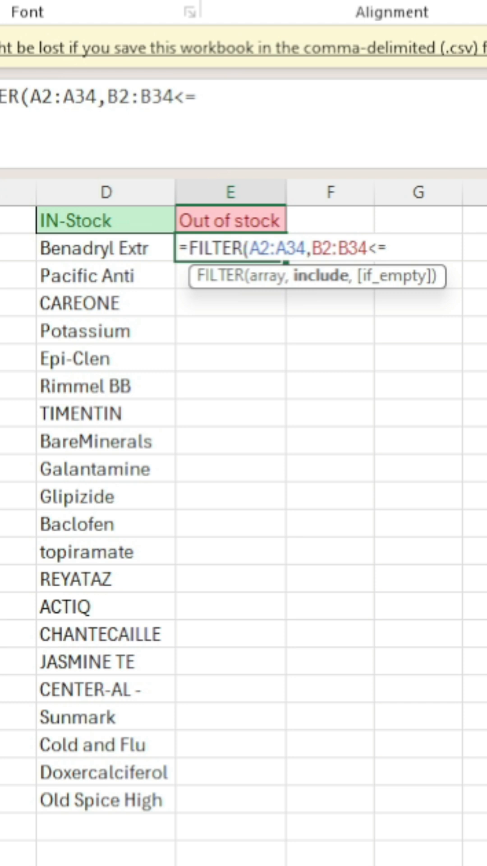
pyautogui.write('0)')
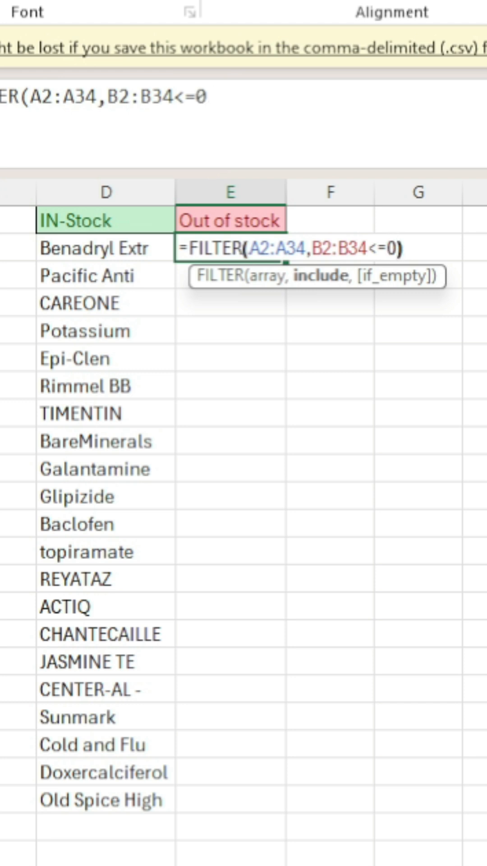
pyautogui.press('Return')
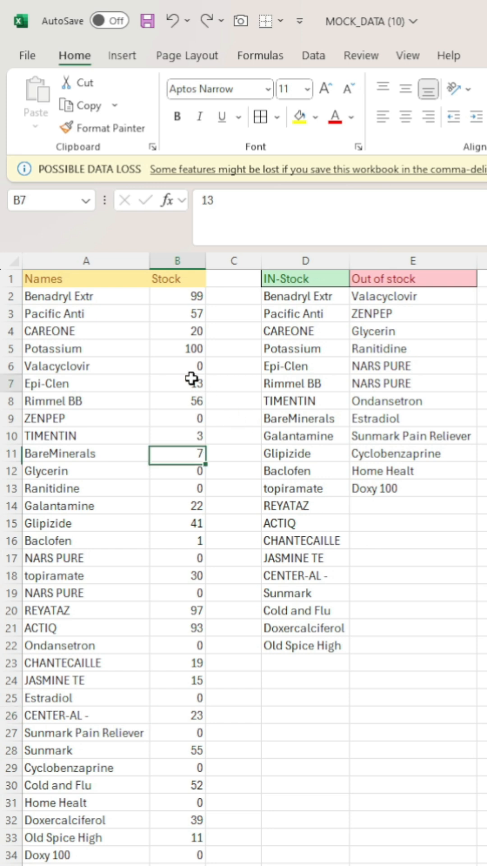
# - Set the stock of Epi-Clen (B7) and TIMENTIN (B10) to 0
pyautogui.click(177, 383)
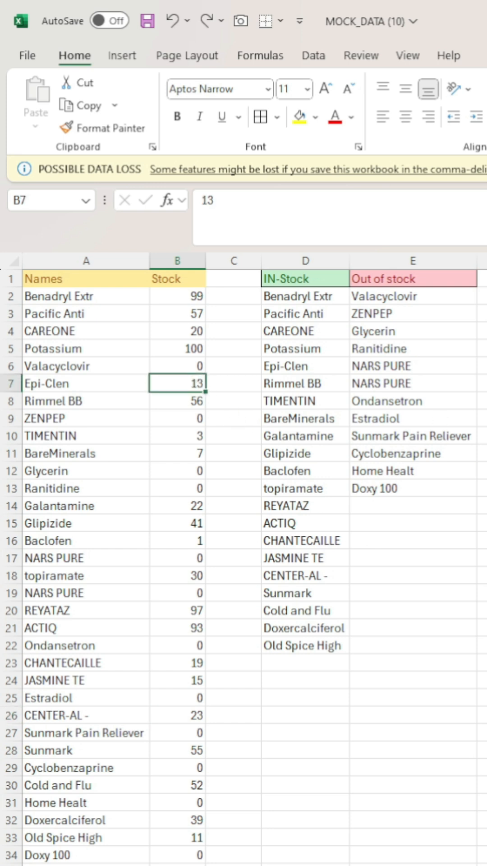
pyautogui.write('0')
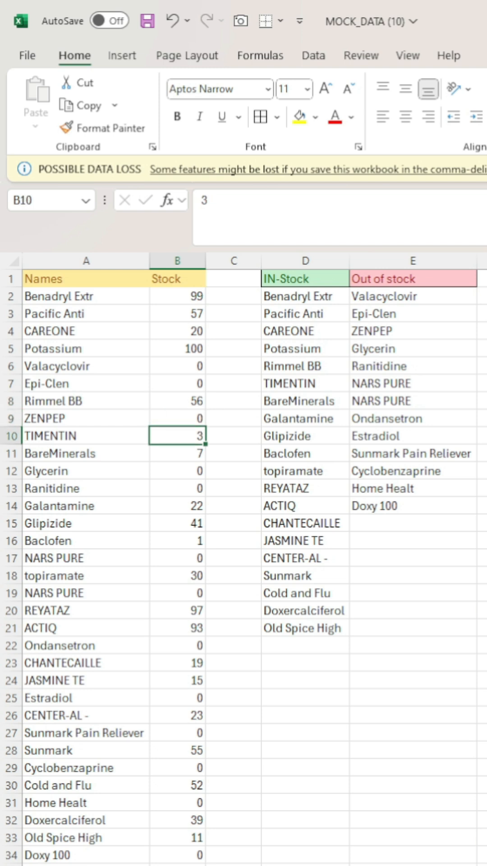
pyautogui.click(177, 594)
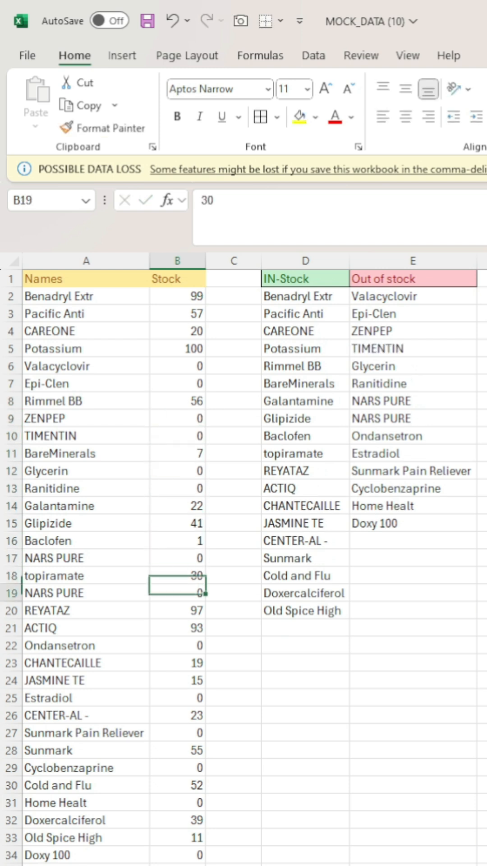